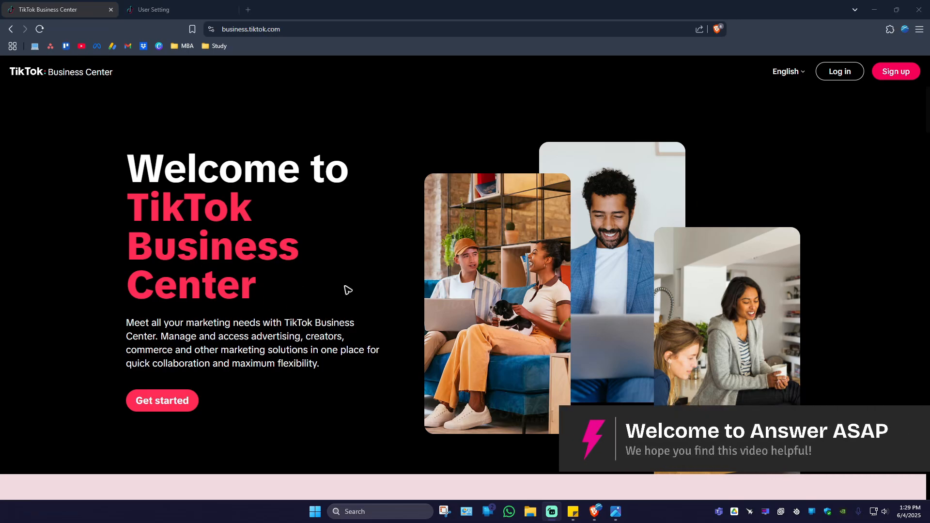
pyautogui.moveTo(343, 309)
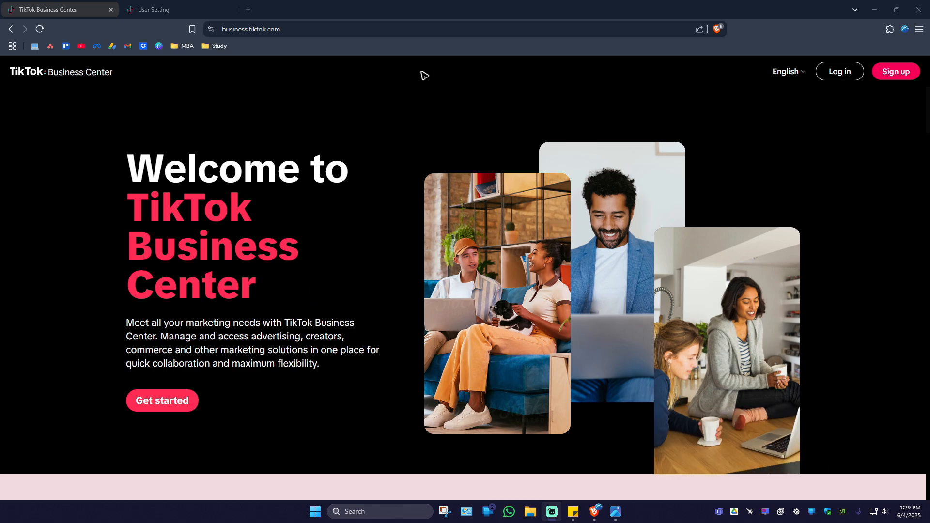
pyautogui.moveTo(247, 45)
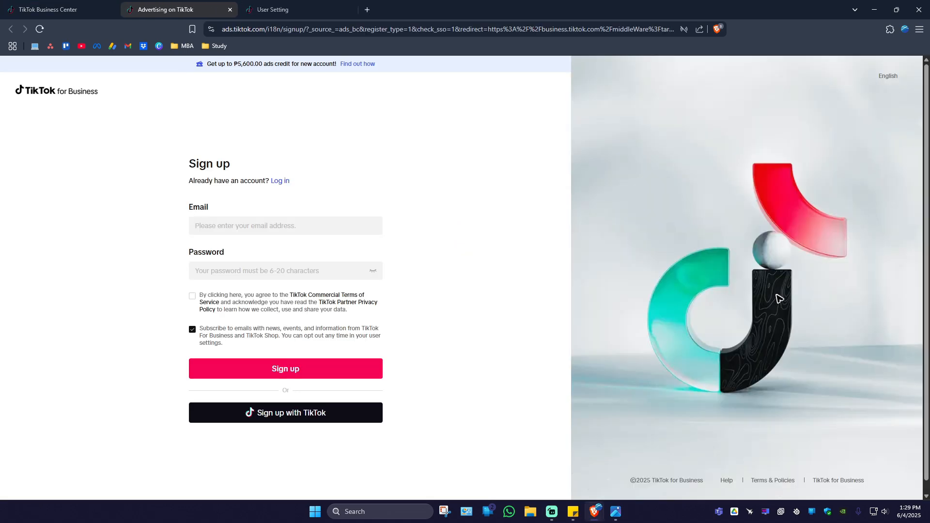
pyautogui.moveTo(474, 209)
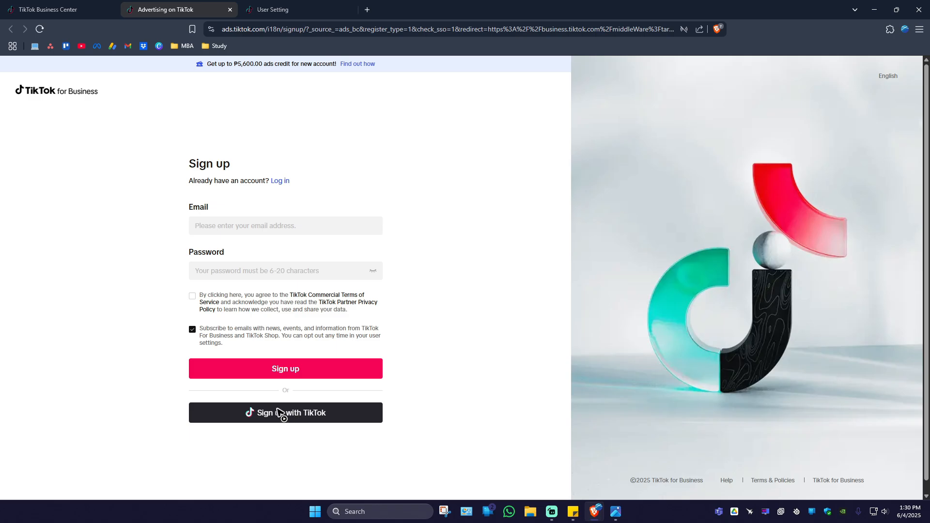
pyautogui.moveTo(230, 272)
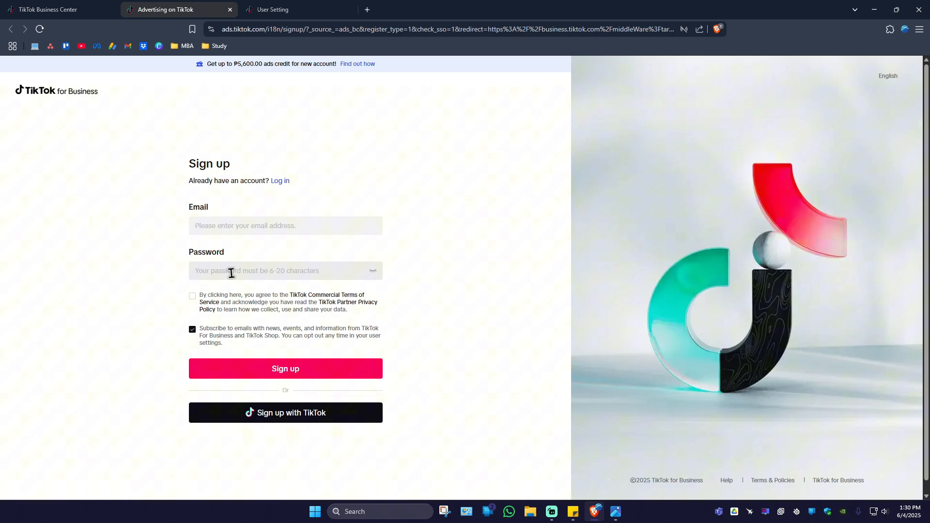
pyautogui.moveTo(283, 204)
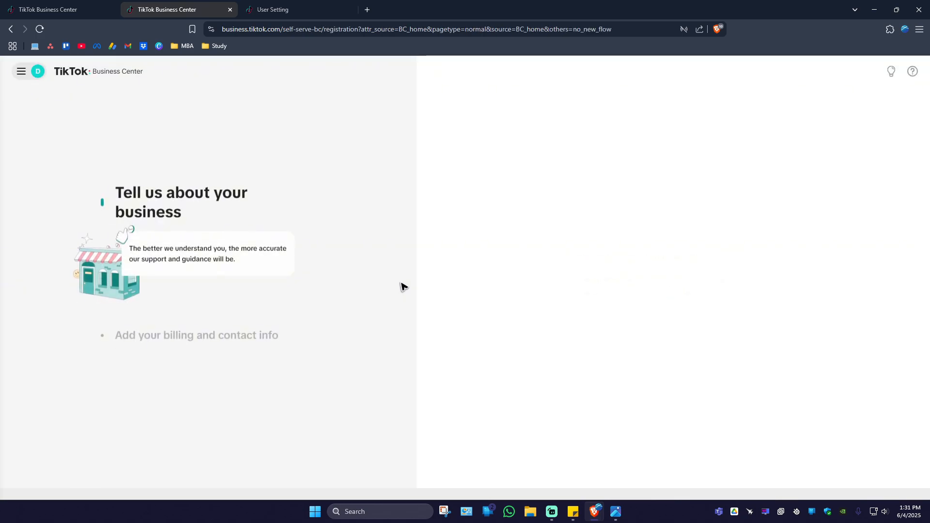
# Open User Settings from the tools menu through the profile name's account options.
pyautogui.click(21, 71)
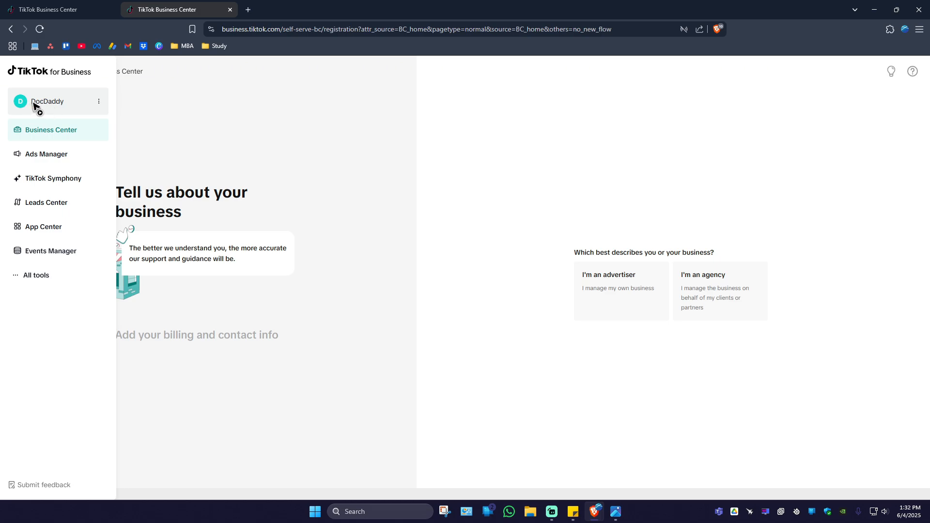
pyautogui.click(53, 101)
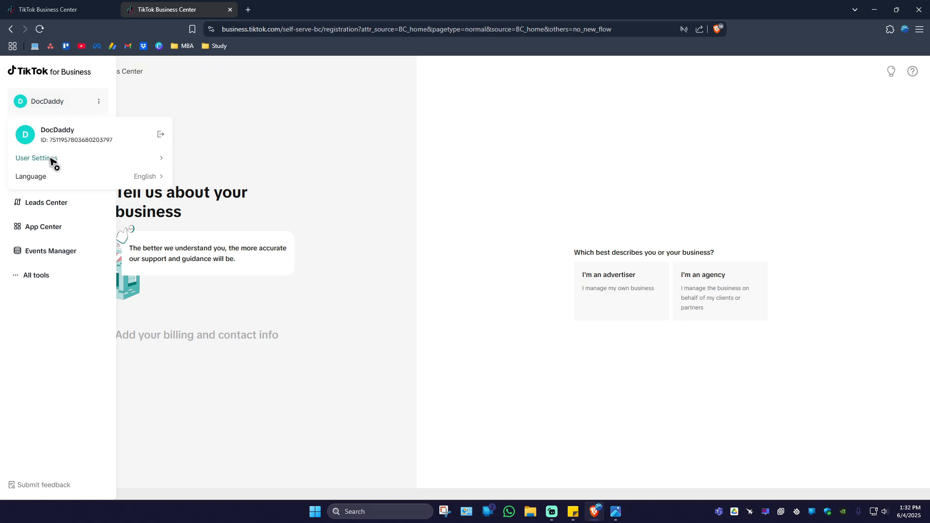
pyautogui.click(35, 158)
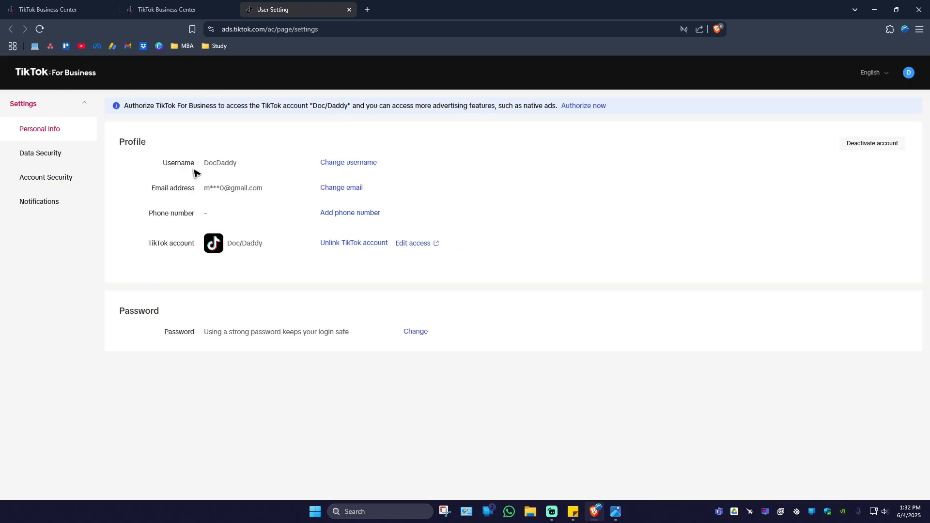
pyautogui.moveTo(421, 265)
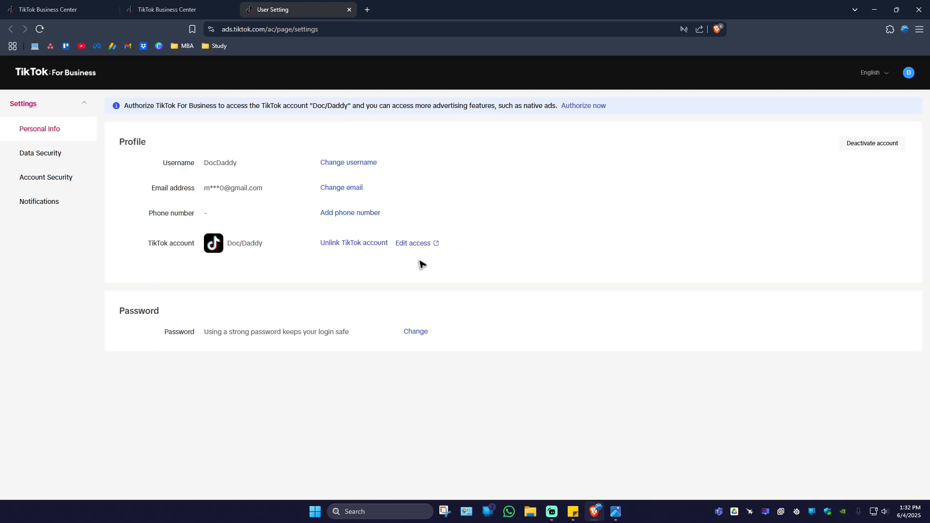
# Start the unlink, get the emailed verification code from Gmail, enter it, and confirm.
pyautogui.click(353, 243)
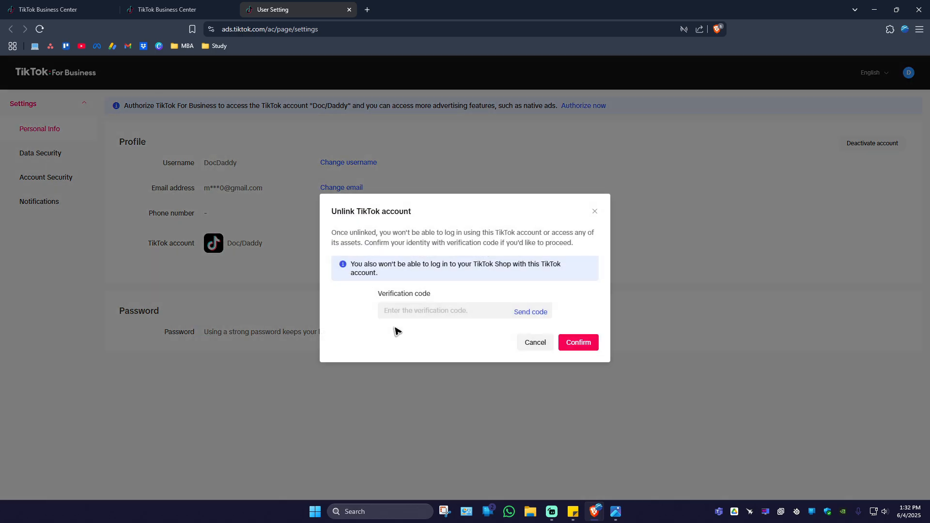
pyautogui.moveTo(361, 277)
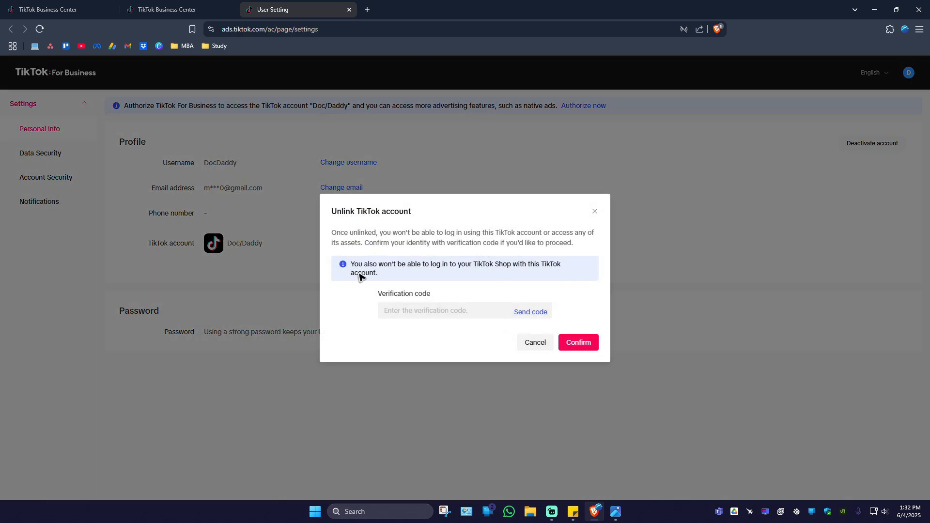
pyautogui.moveTo(449, 252)
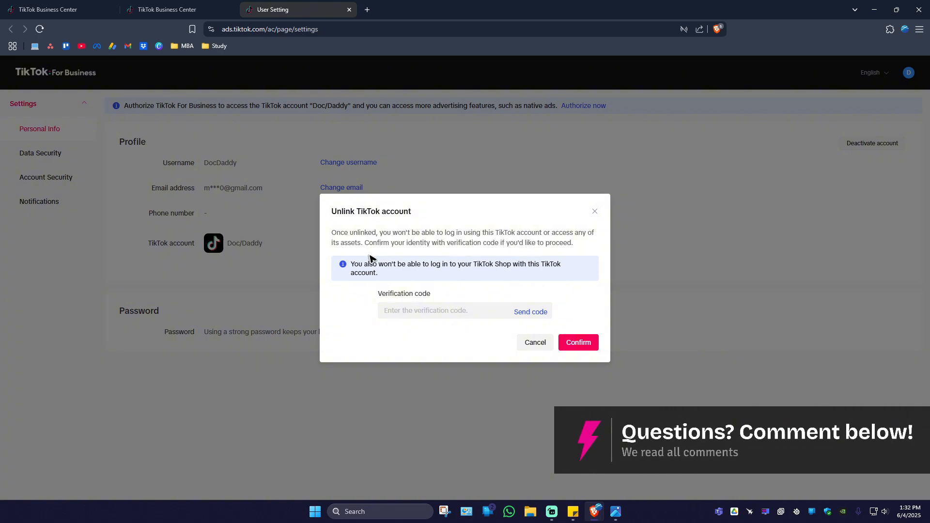
pyautogui.moveTo(360, 254)
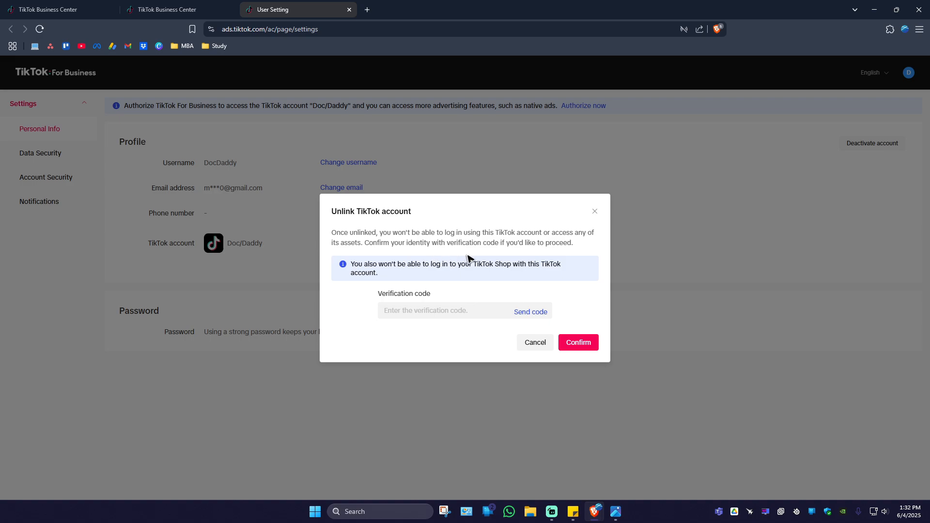
pyautogui.click(529, 311)
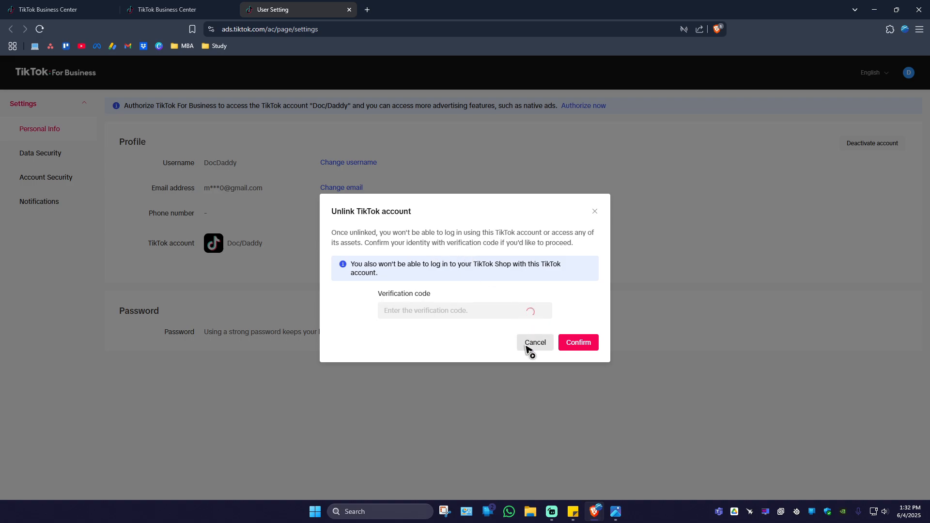
pyautogui.moveTo(500, 324)
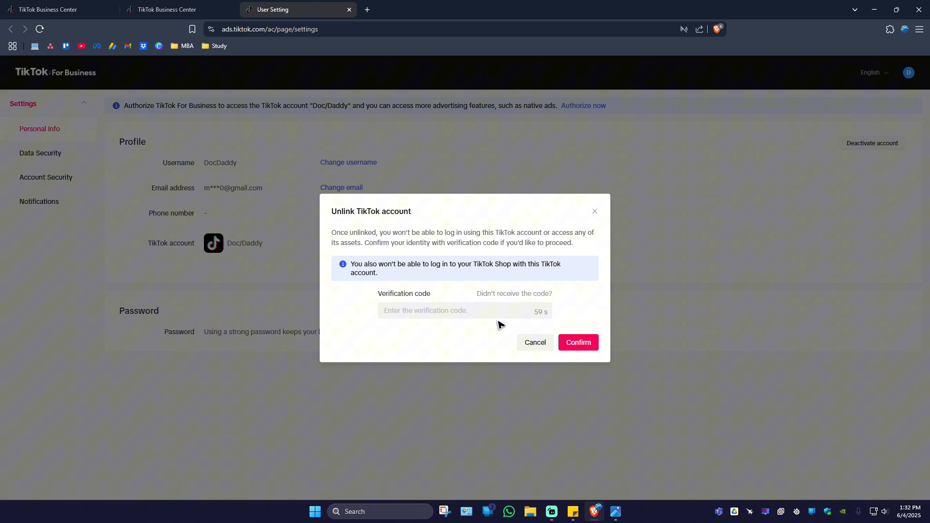
pyautogui.click(53, 10)
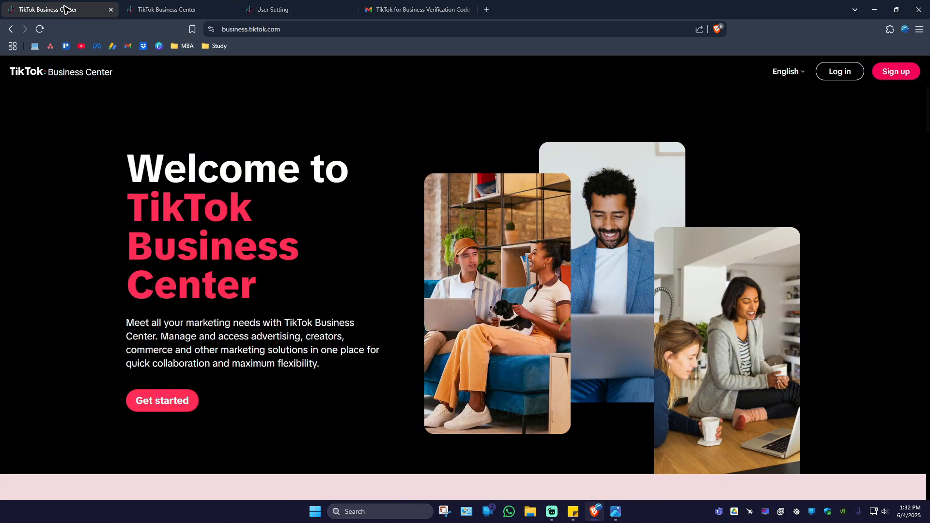
pyautogui.click(273, 9)
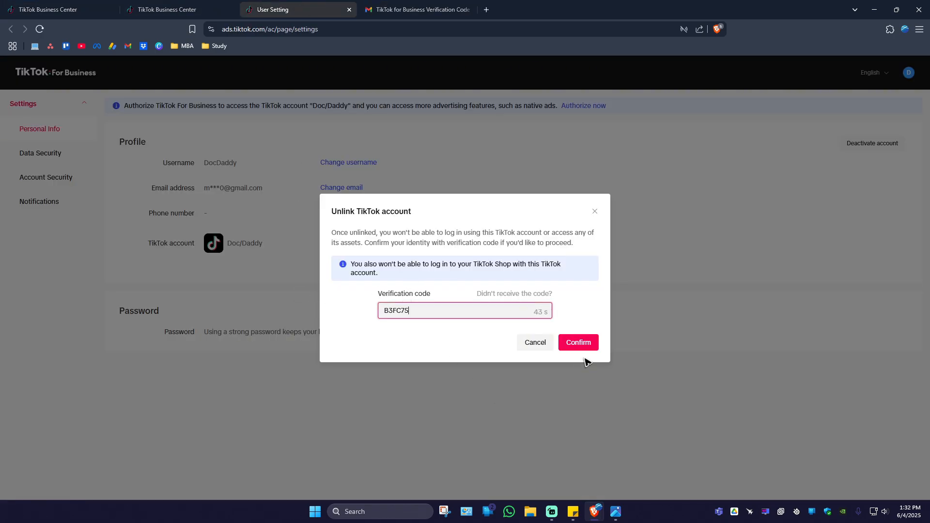
pyautogui.click(578, 343)
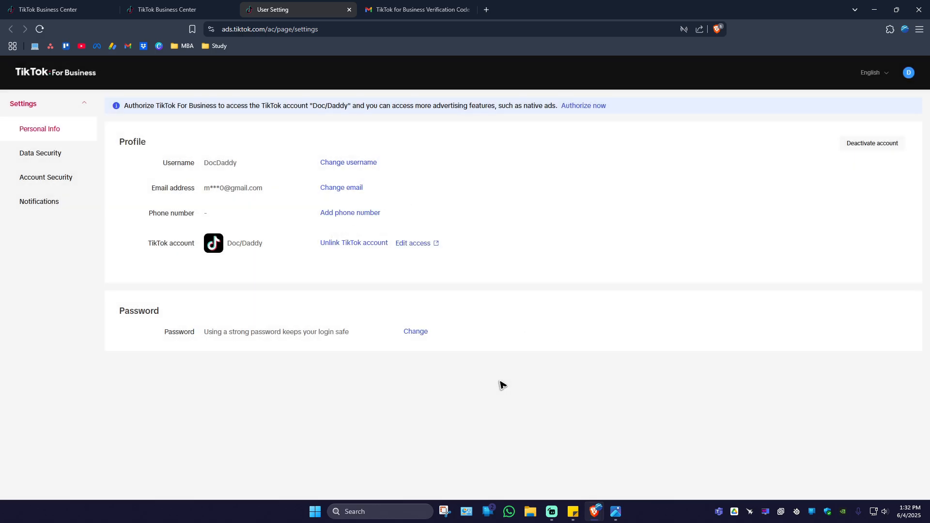
pyautogui.moveTo(460, 407)
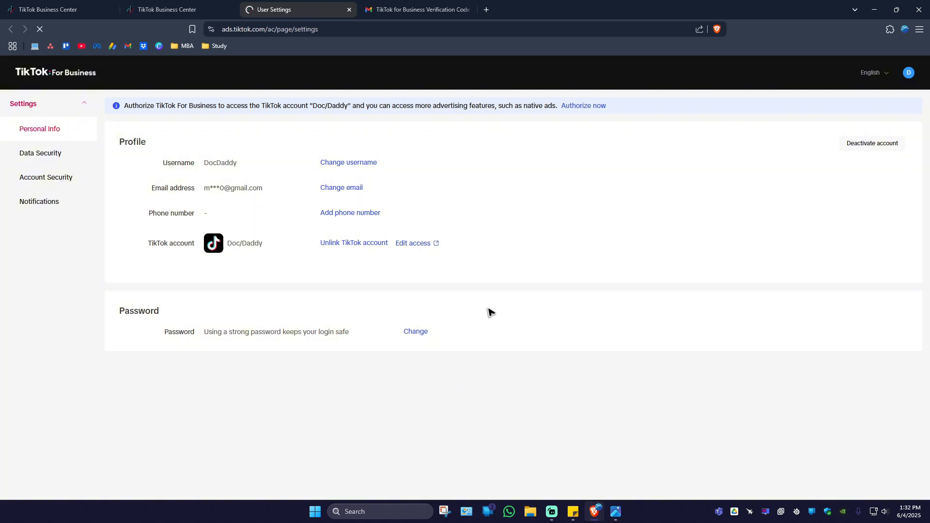
# Open the TikTok authorization window to link a TikTok account again.
pyautogui.click(353, 243)
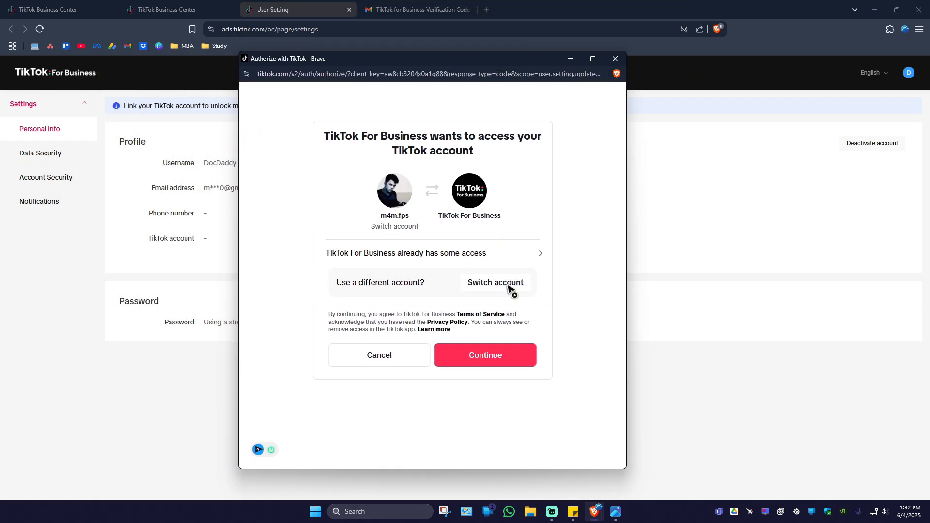
# Approve TikTok For Business access so the Doc/Daddy account is linked.
pyautogui.click(484, 354)
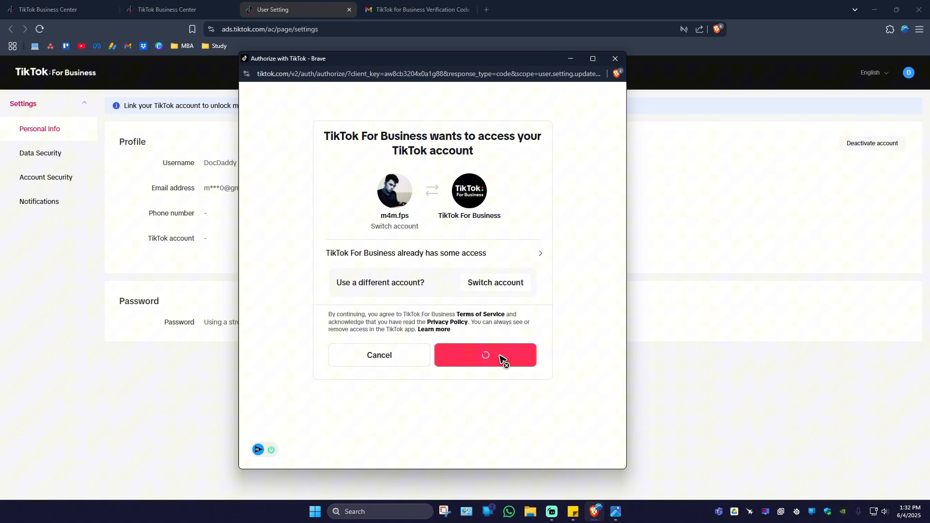
pyautogui.click(485, 354)
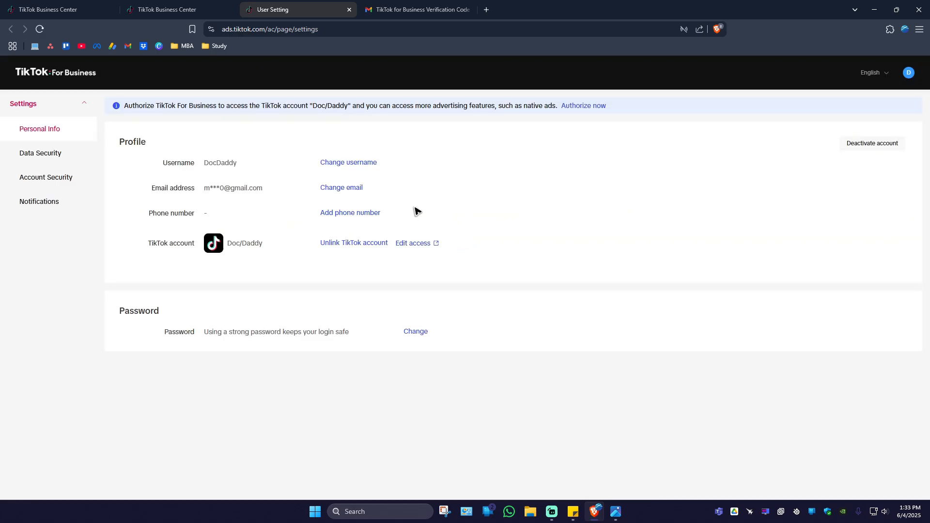
pyautogui.moveTo(422, 425)
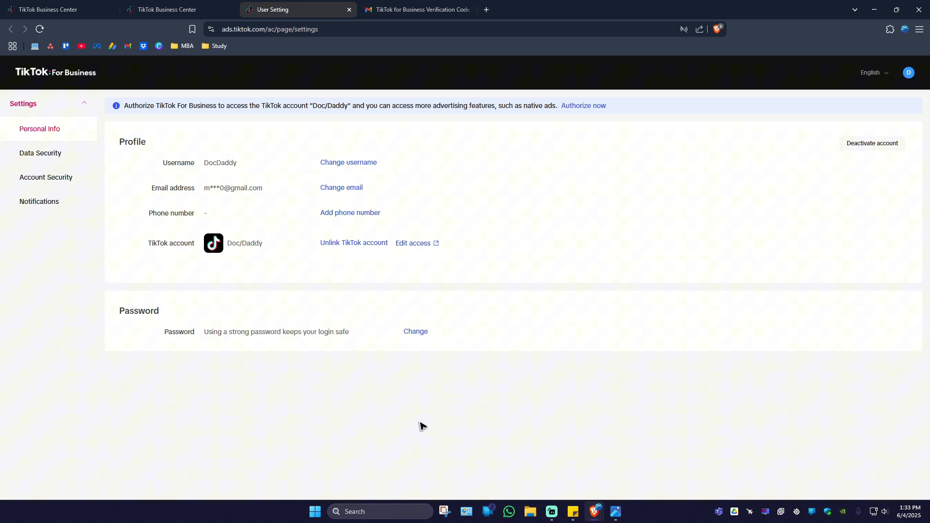
pyautogui.moveTo(272, 342)
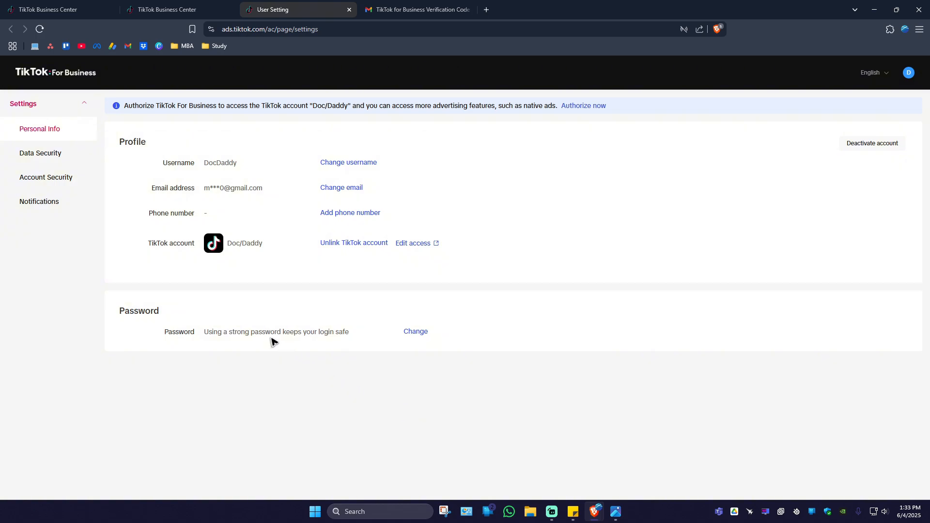
pyautogui.moveTo(42, 253)
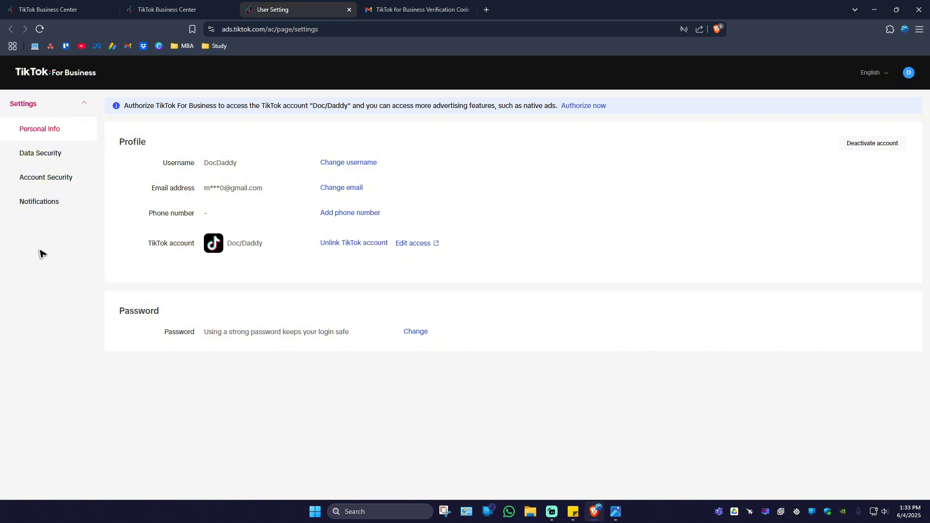